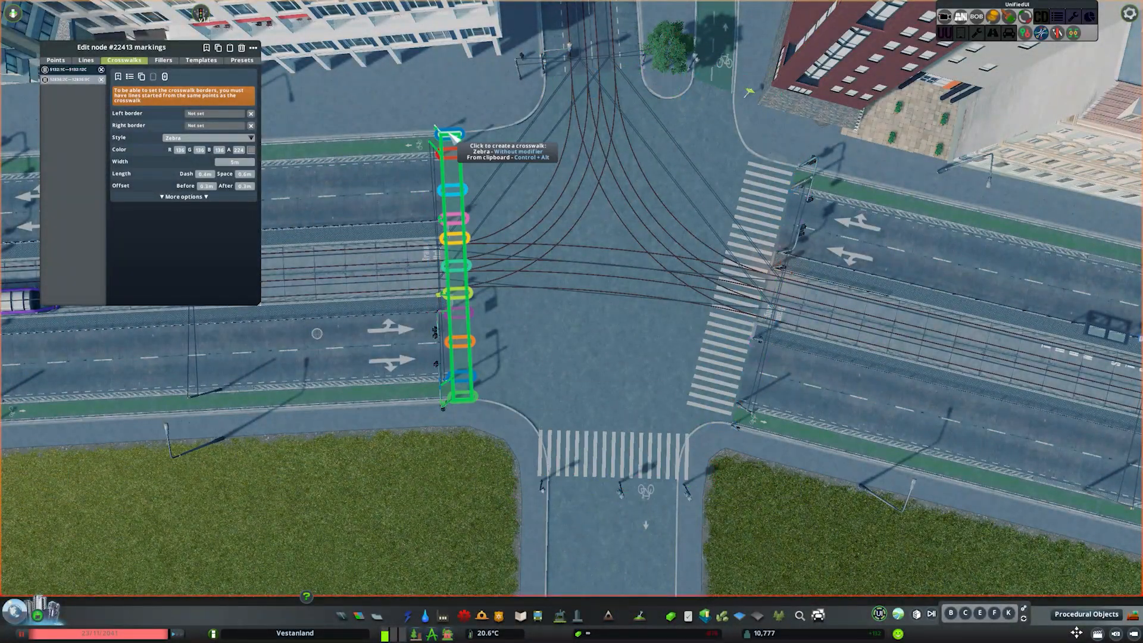
Add a zebra crossing on the western road and north-side lines styled zigzag and dashed
{"action": "left_click", "coordinate": [449, 134]}
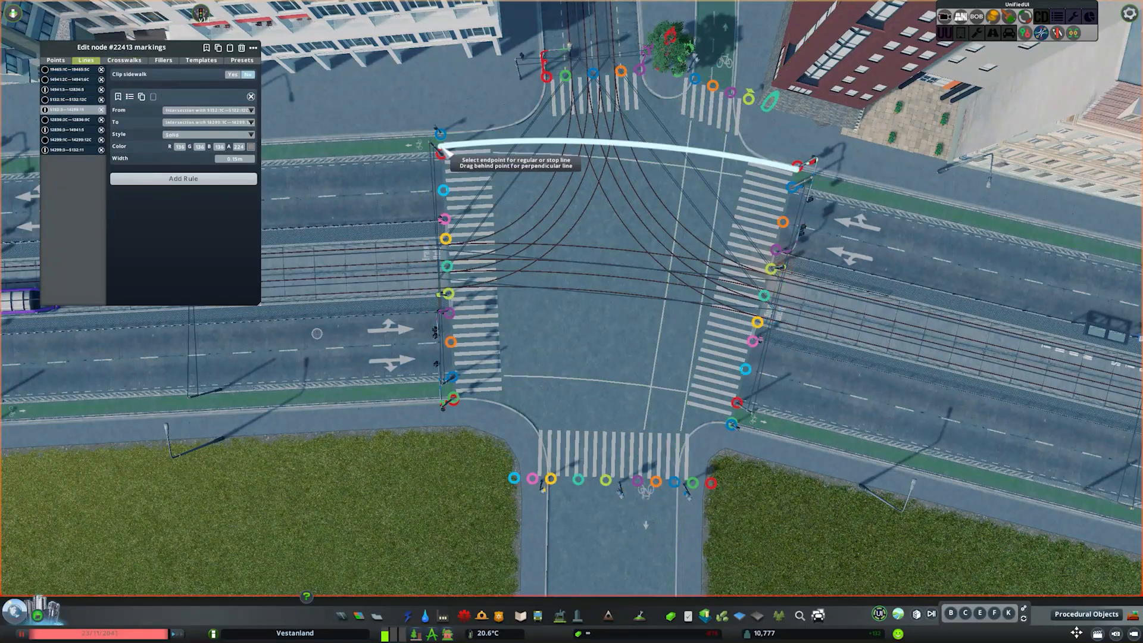
{"action": "left_click", "coordinate": [207, 134]}
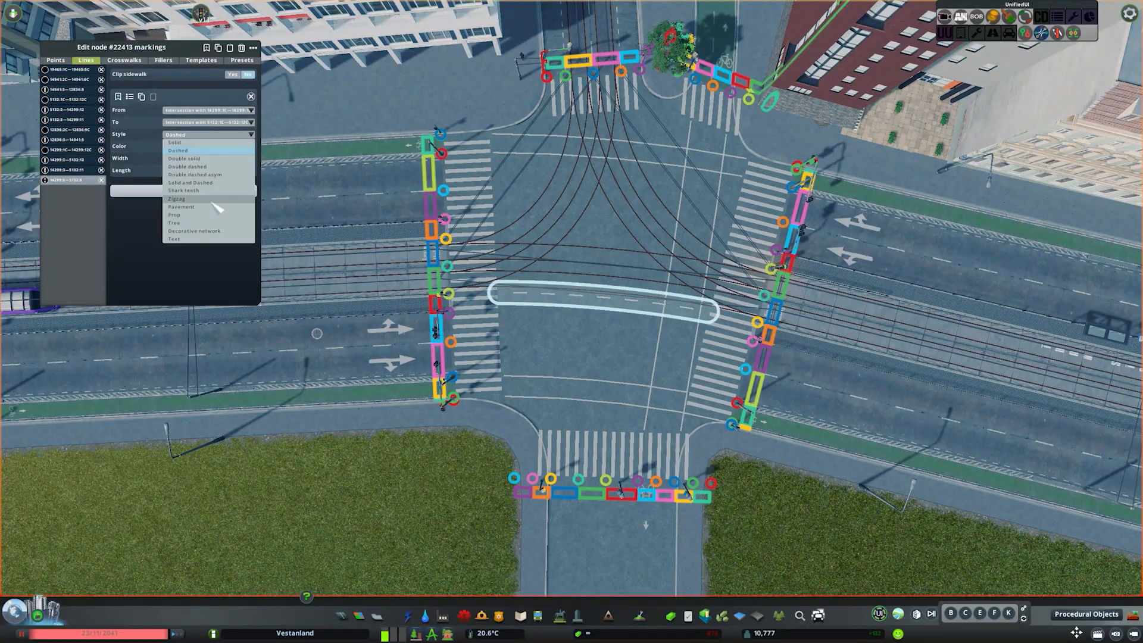
{"action": "left_click", "coordinate": [176, 199]}
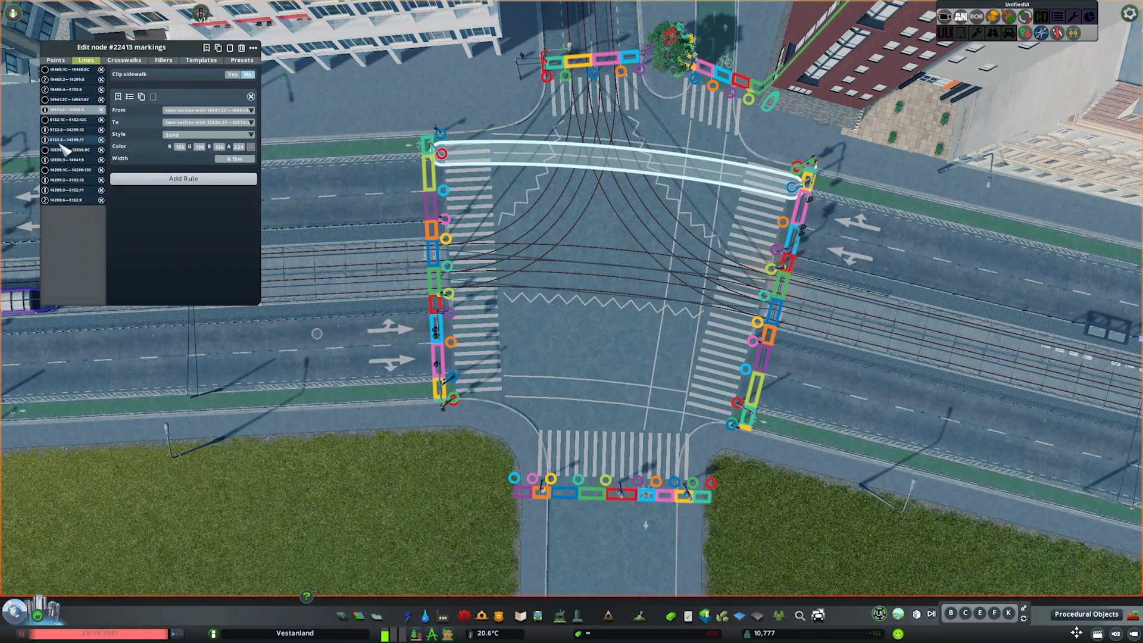
{"action": "left_click", "coordinate": [72, 180]}
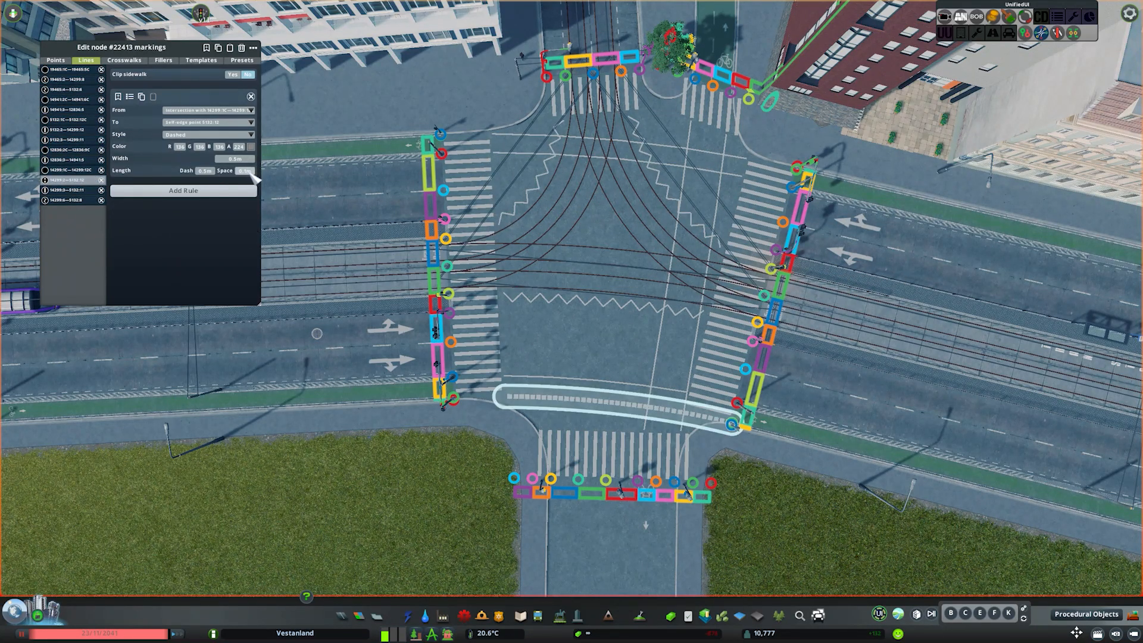
{"action": "left_click", "coordinate": [207, 122]}
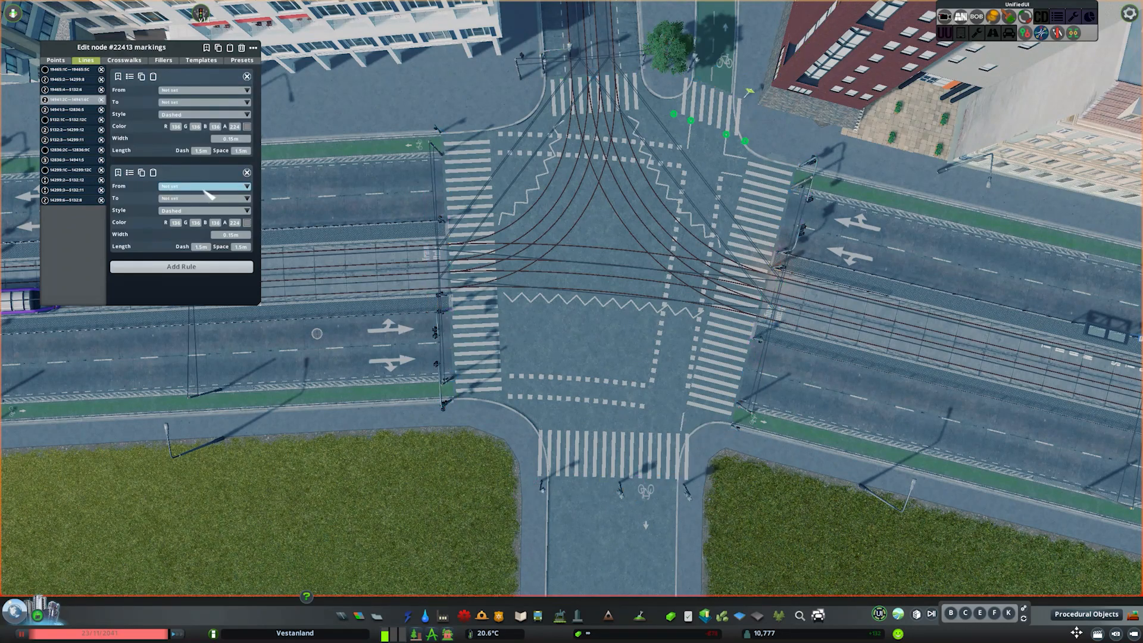
Add further lane lines and start green cycle-lane fill areas near the southwest crossing
{"action": "left_click", "coordinate": [247, 172]}
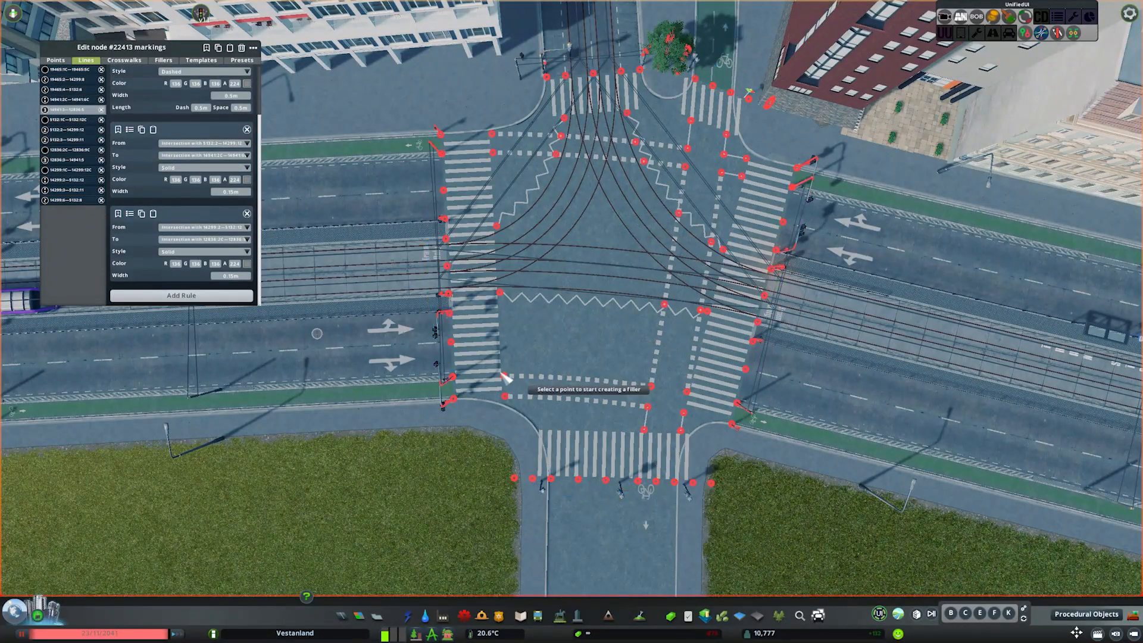
{"action": "left_click", "coordinate": [163, 60]}
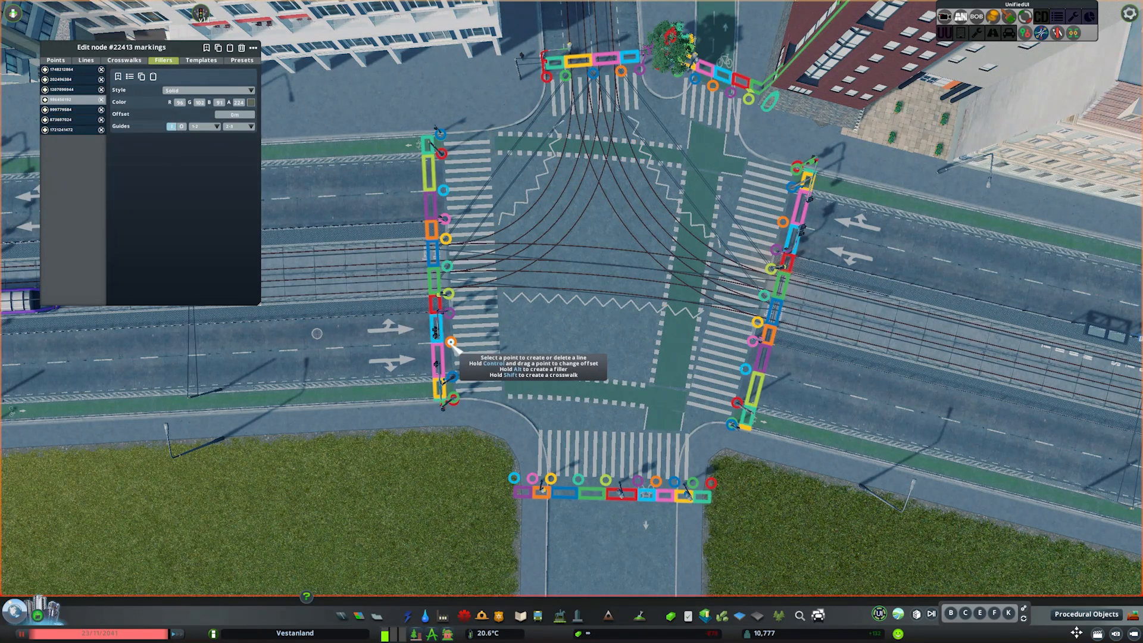
{"action": "left_click", "coordinate": [86, 59]}
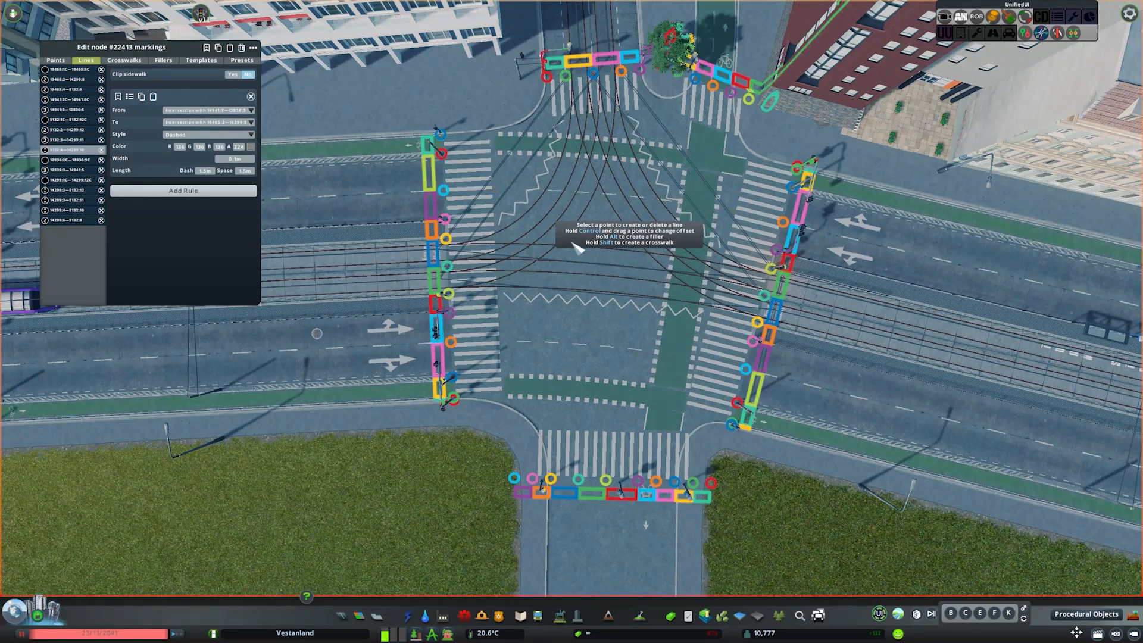
{"action": "left_click", "coordinate": [55, 60]}
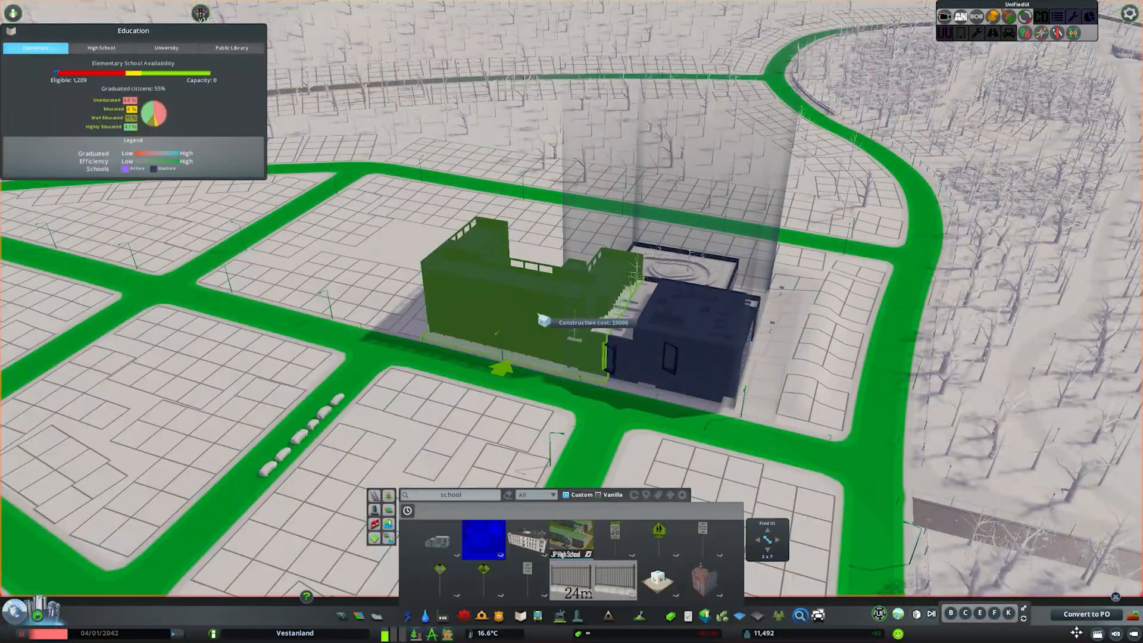
Show high school availability, then place a high school on the empty snowy block
{"action": "left_click", "coordinate": [100, 48]}
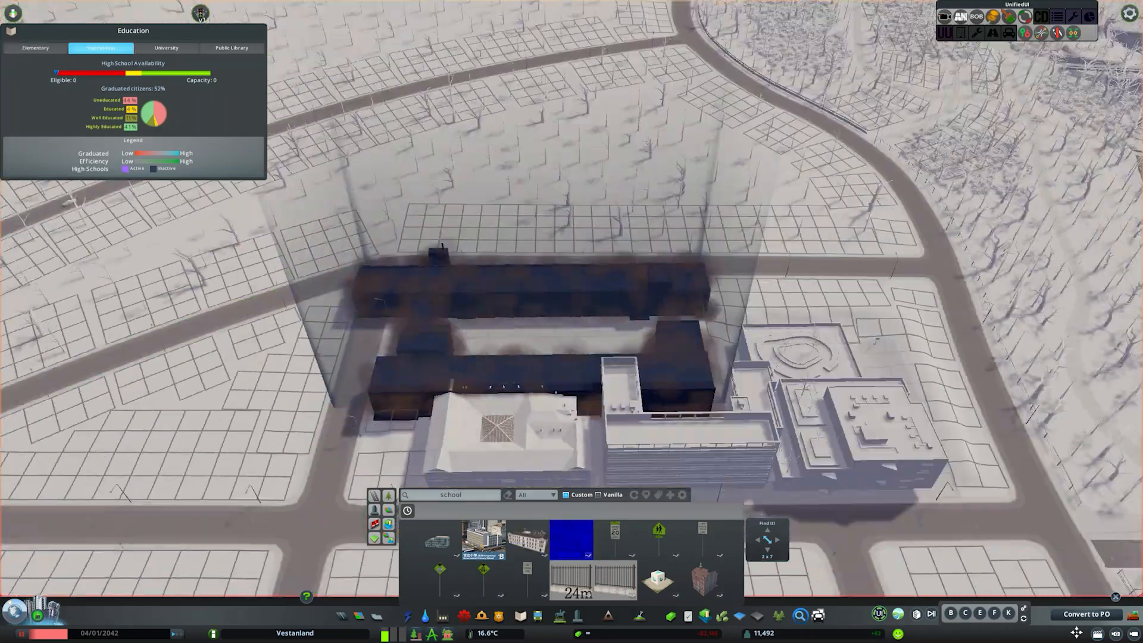
{"action": "left_click", "coordinate": [35, 48]}
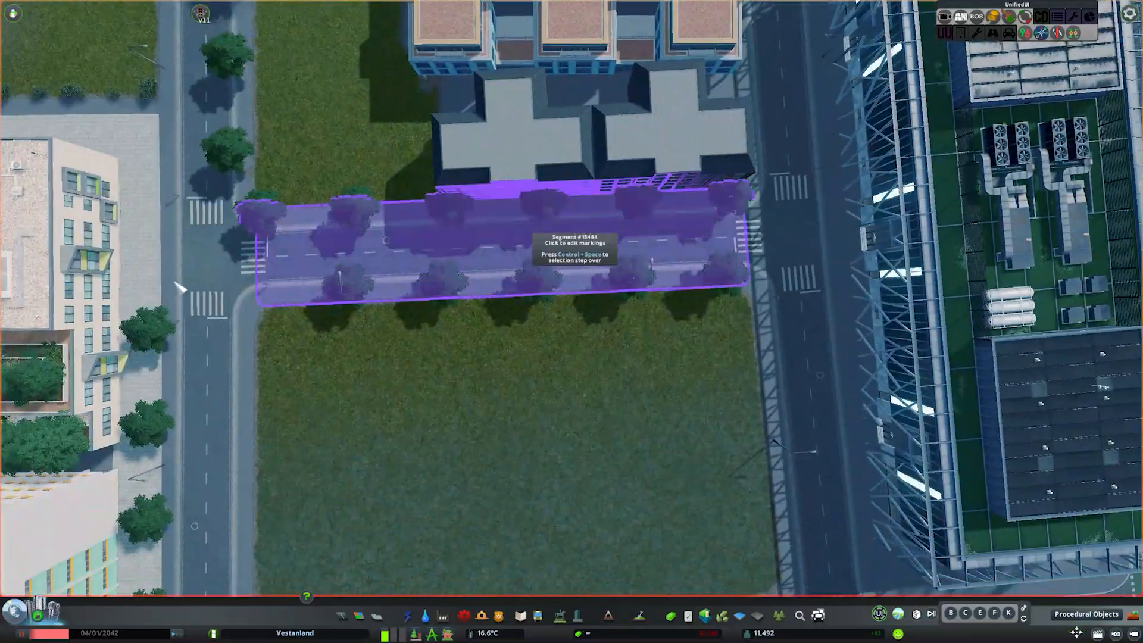
Select the tree-lined road segment to edit its markings
{"action": "left_click", "coordinate": [573, 248]}
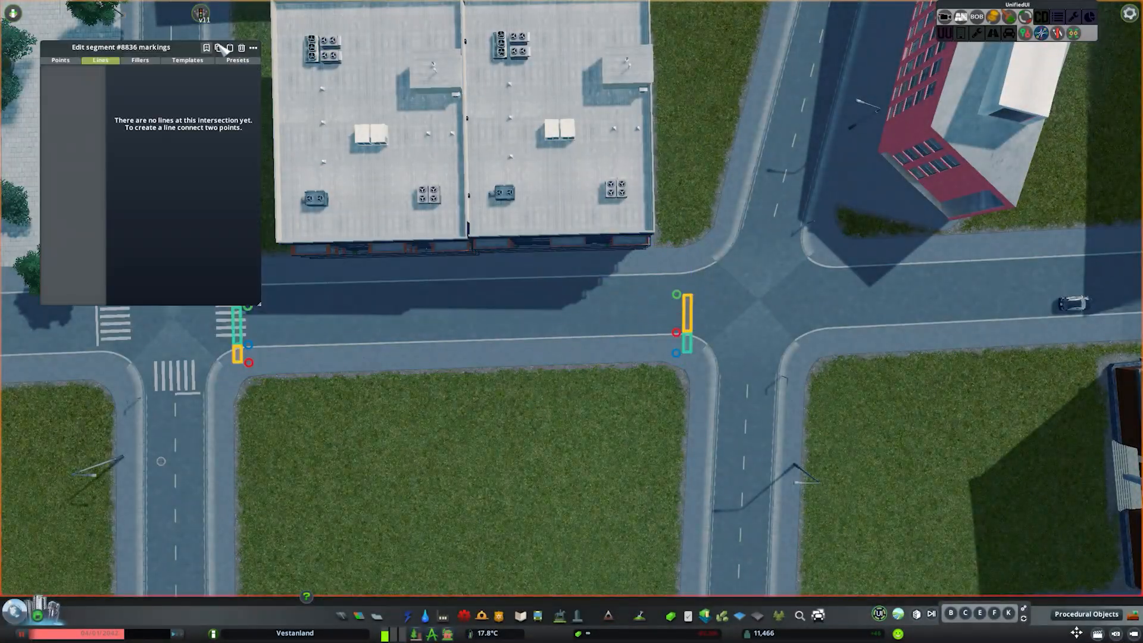
{"action": "left_click", "coordinate": [61, 59]}
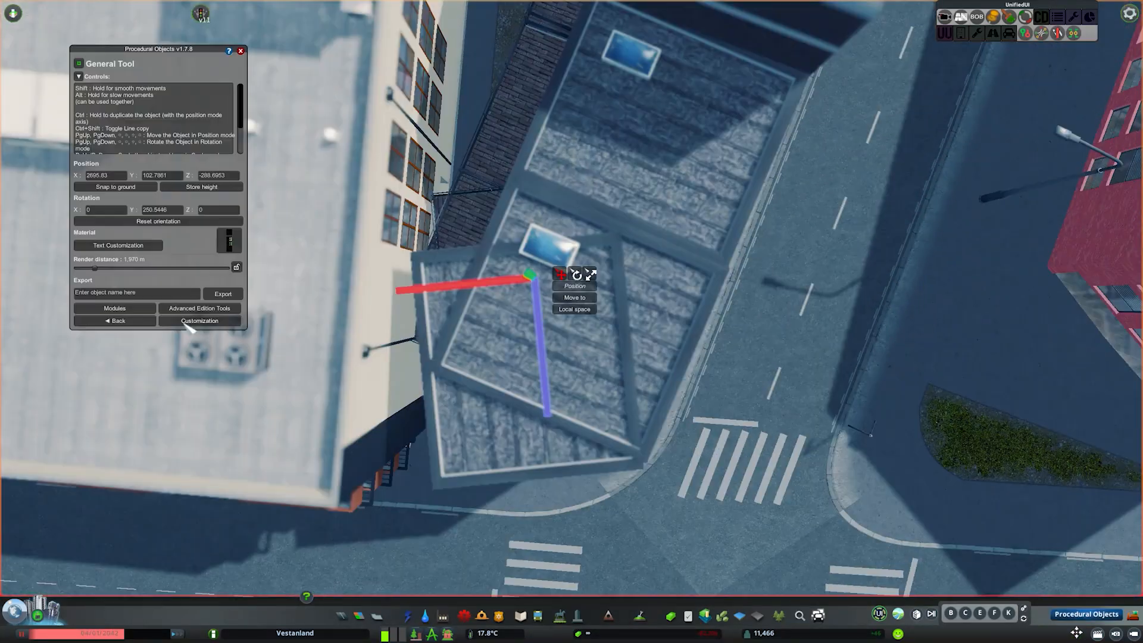
Move the roof piece's vertices in Customization, then return to the General Tool
{"action": "left_click", "coordinate": [199, 320]}
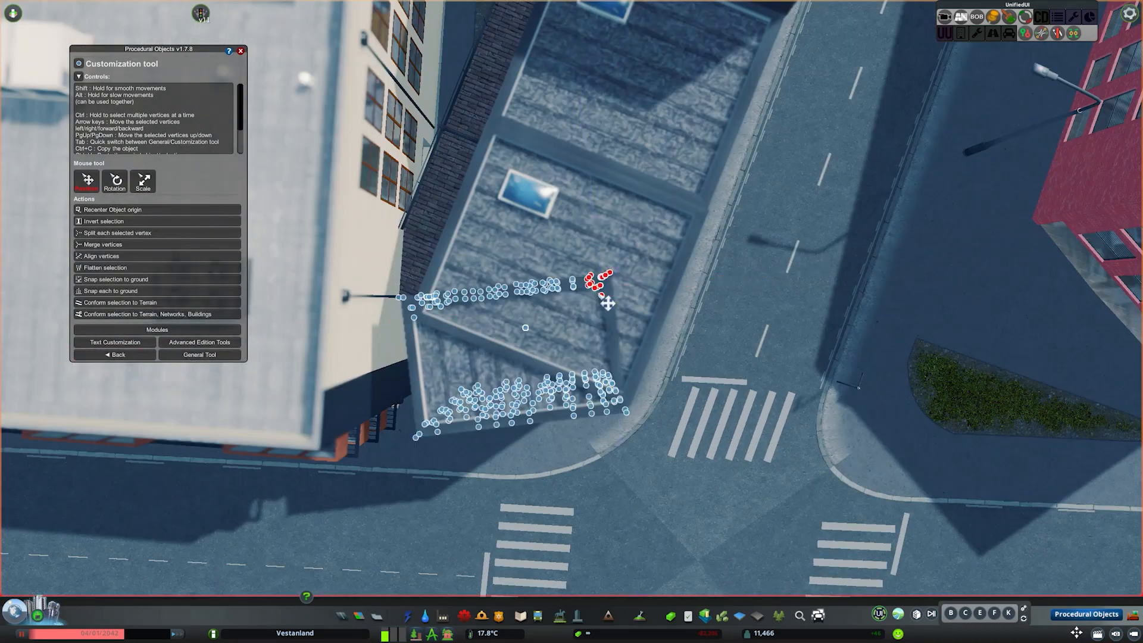
{"action": "left_click", "coordinate": [199, 355]}
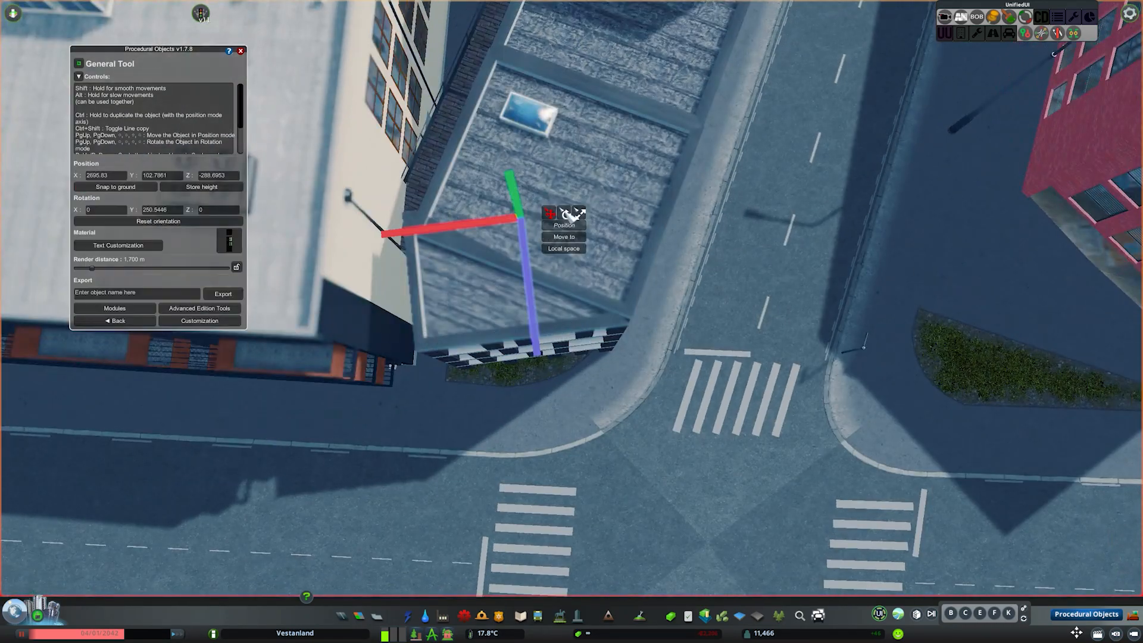
{"action": "left_click", "coordinate": [563, 236]}
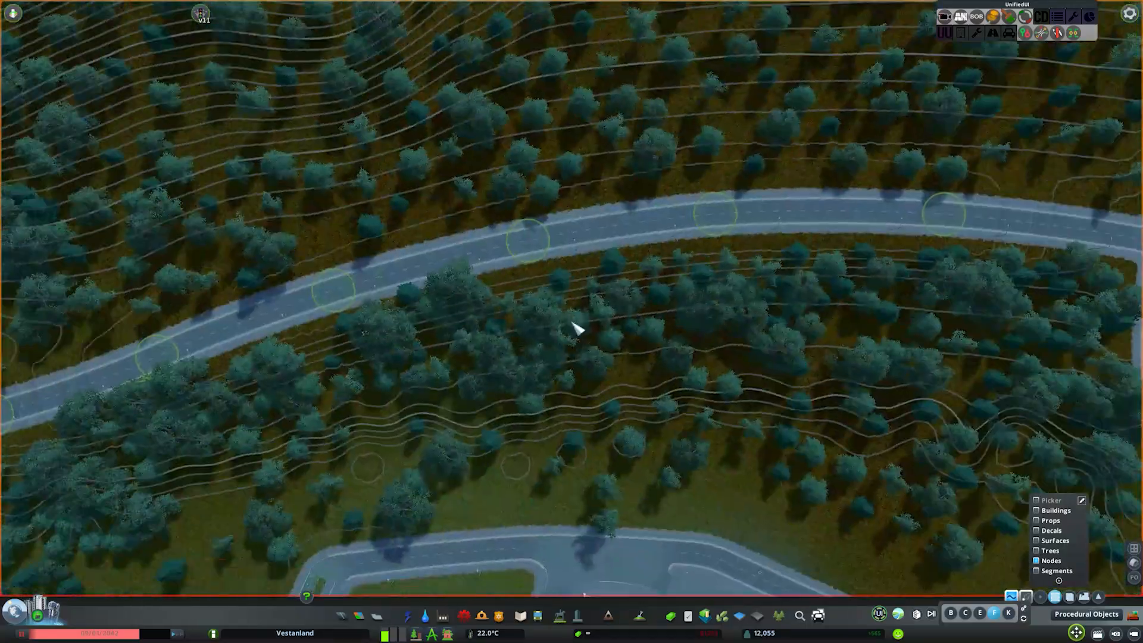
Place rocky cliff pieces along the embankment below the road
{"action": "left_click", "coordinate": [639, 617]}
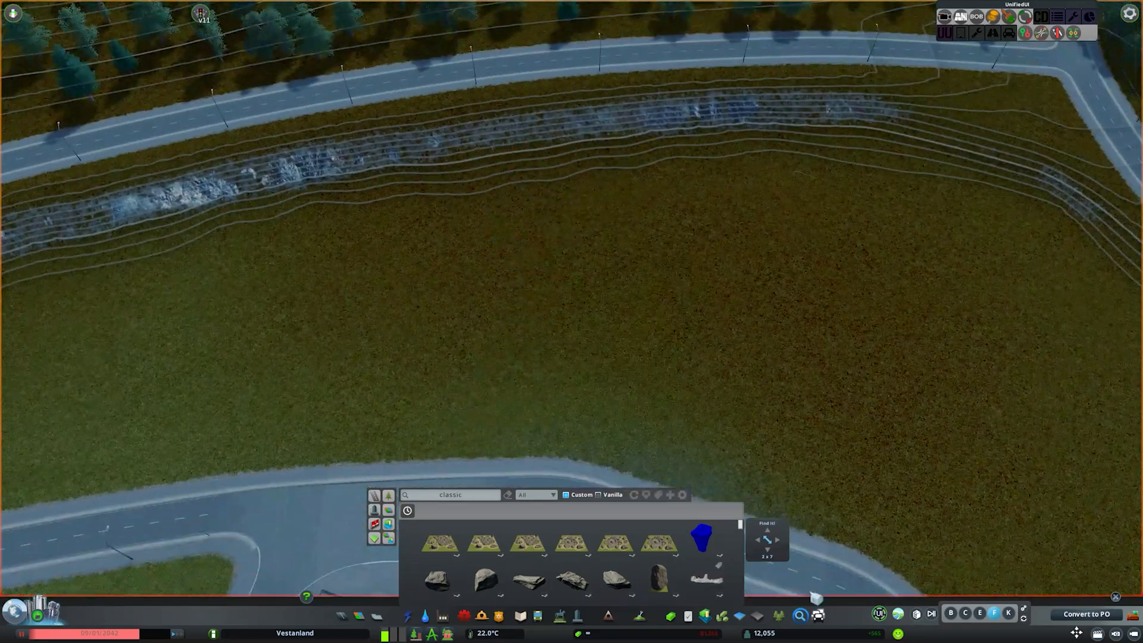
{"action": "left_click", "coordinate": [573, 580]}
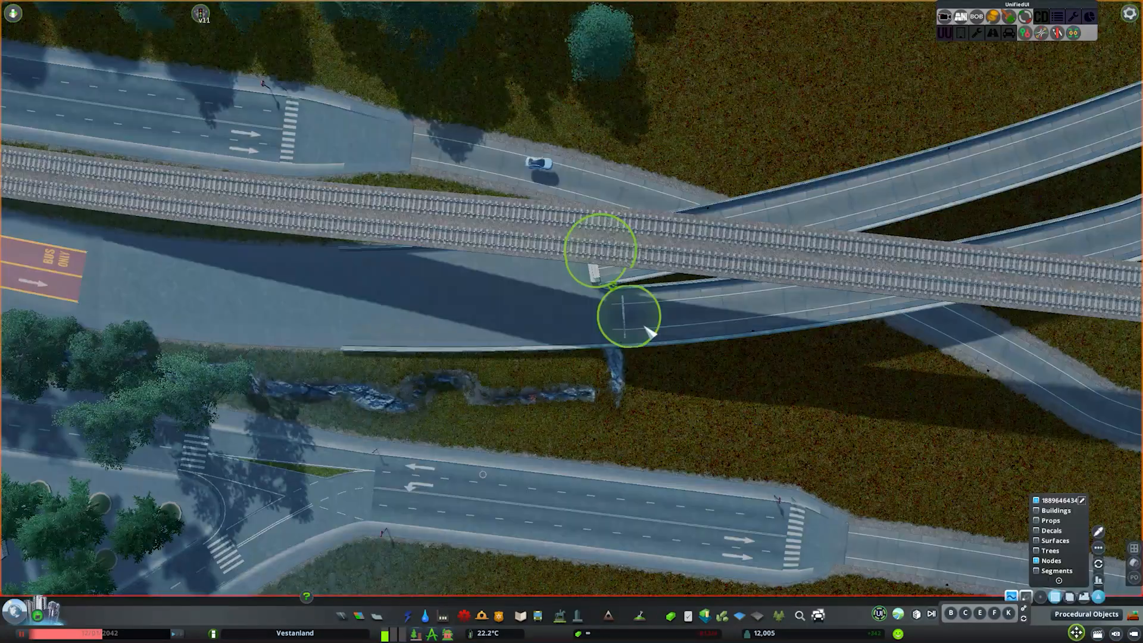
Adjust a ramp node with Move It so the bridge lines up under the viaduct
{"action": "left_click", "coordinate": [602, 250]}
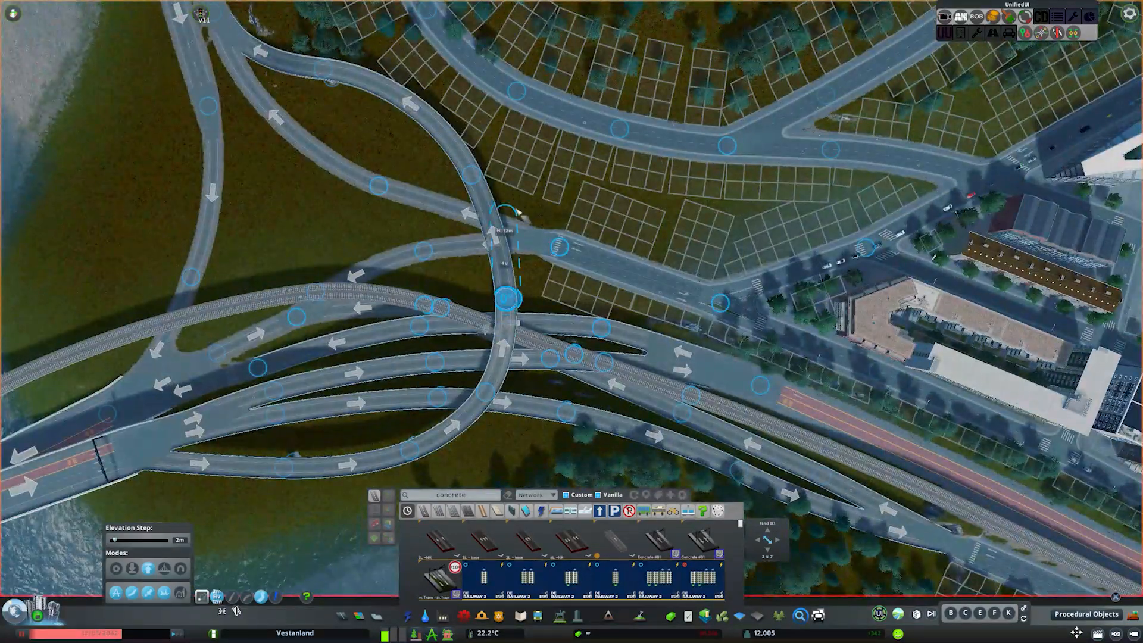
{"action": "mouse_move", "coordinate": [642, 313]}
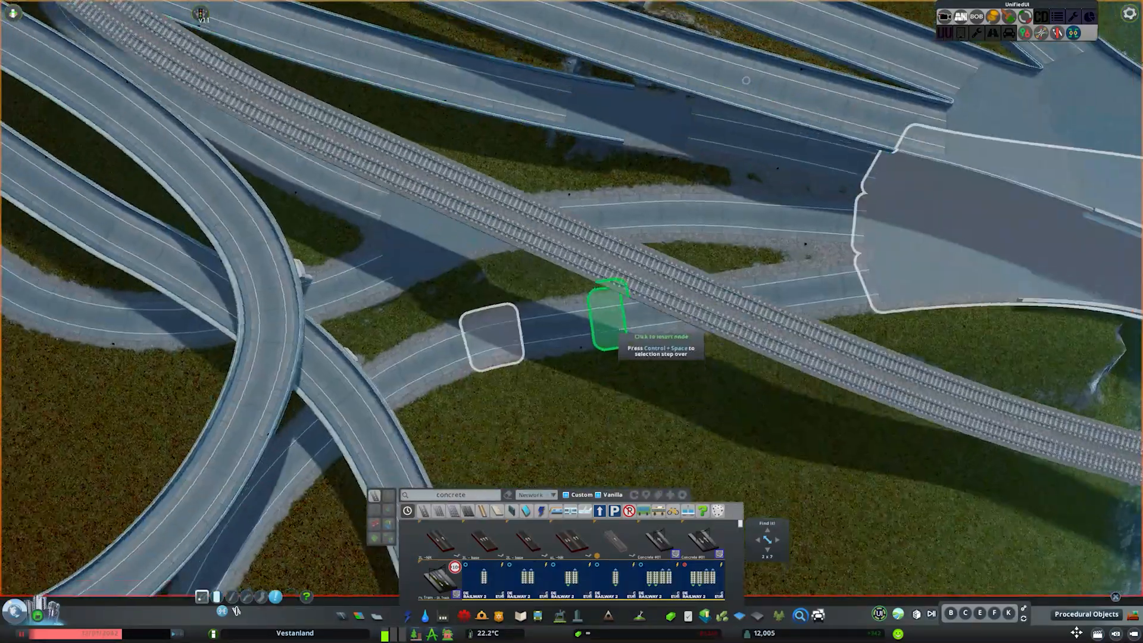
Set a concrete pillar down beneath the rail line over the ramp
{"action": "left_click", "coordinate": [611, 309]}
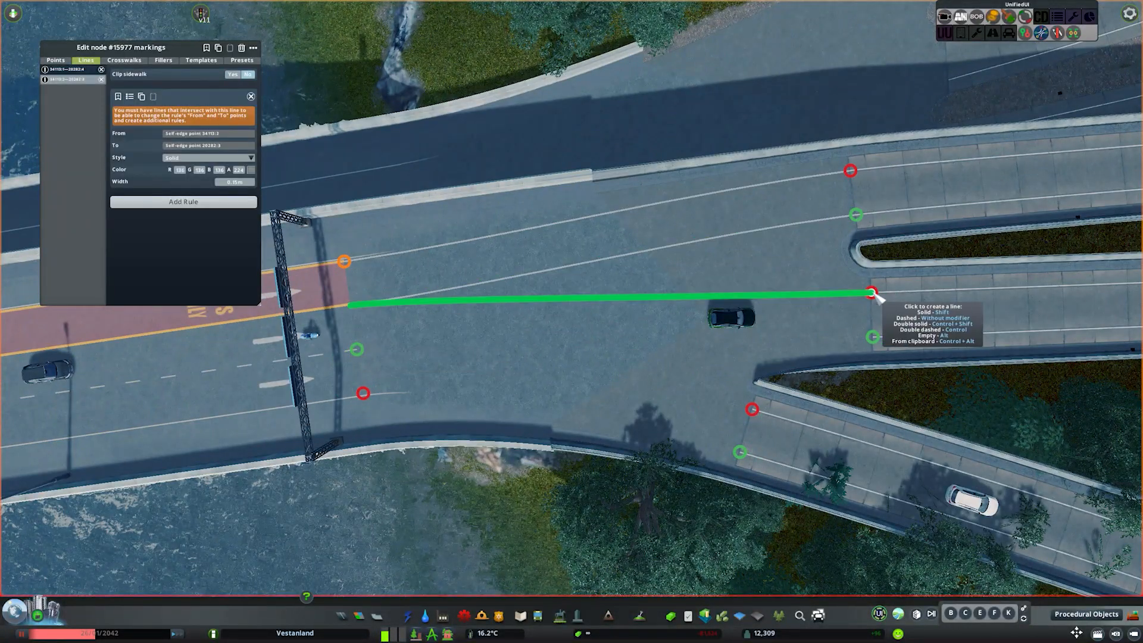
Draw a solid line across the junction and outline the triangular gore between the ramps
{"action": "left_click", "coordinate": [872, 294]}
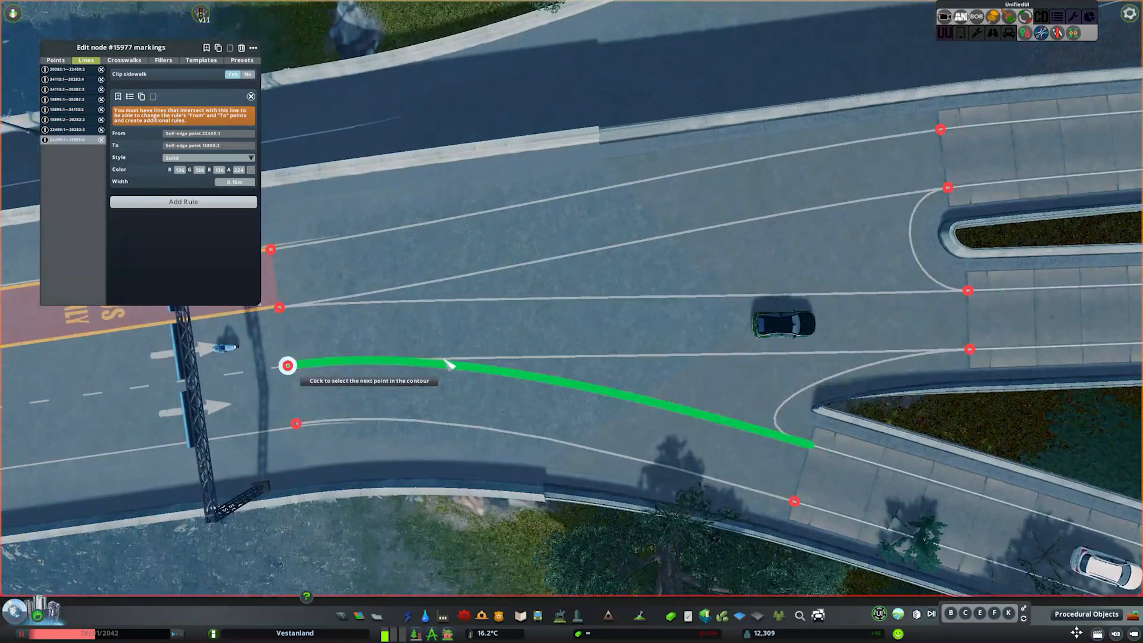
{"action": "left_click", "coordinate": [164, 59]}
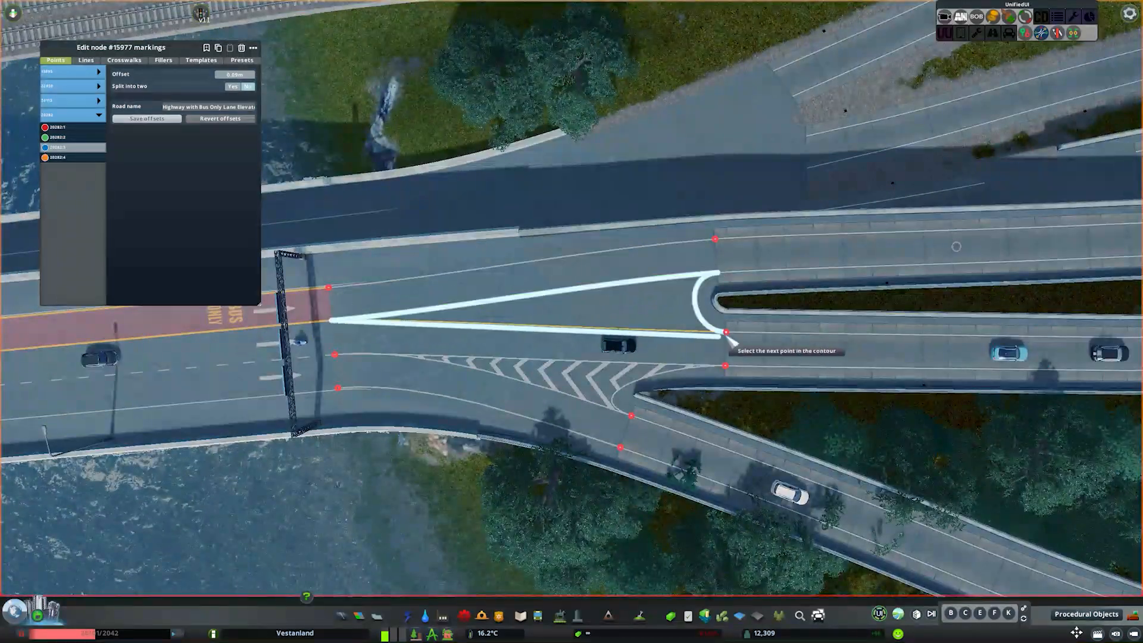
{"action": "left_click", "coordinate": [163, 59]}
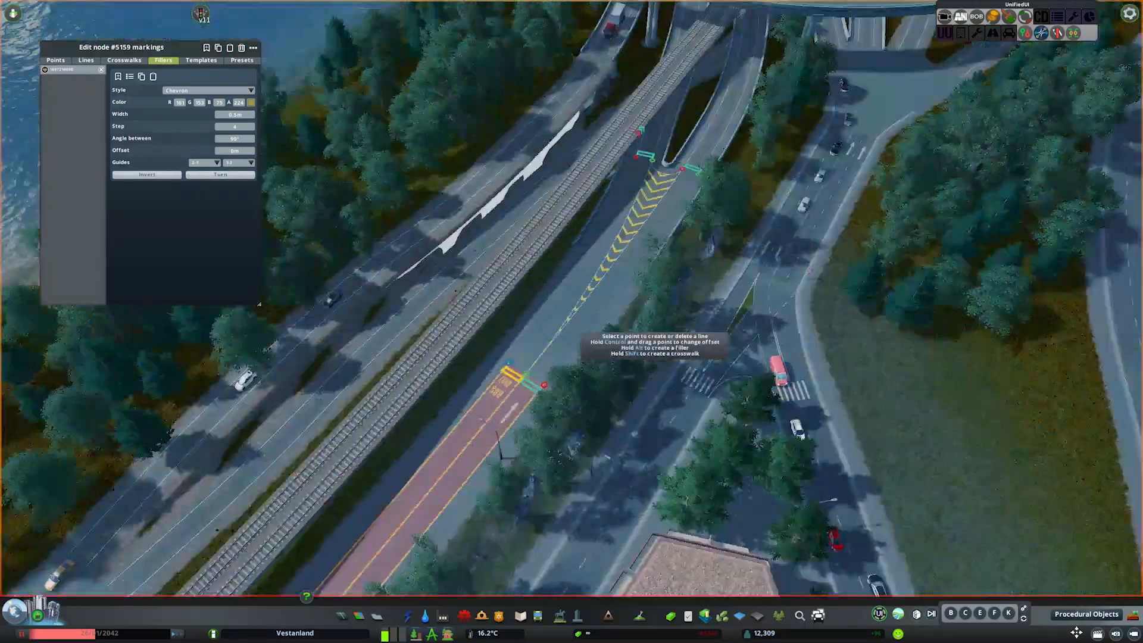
{"action": "left_click", "coordinate": [85, 60]}
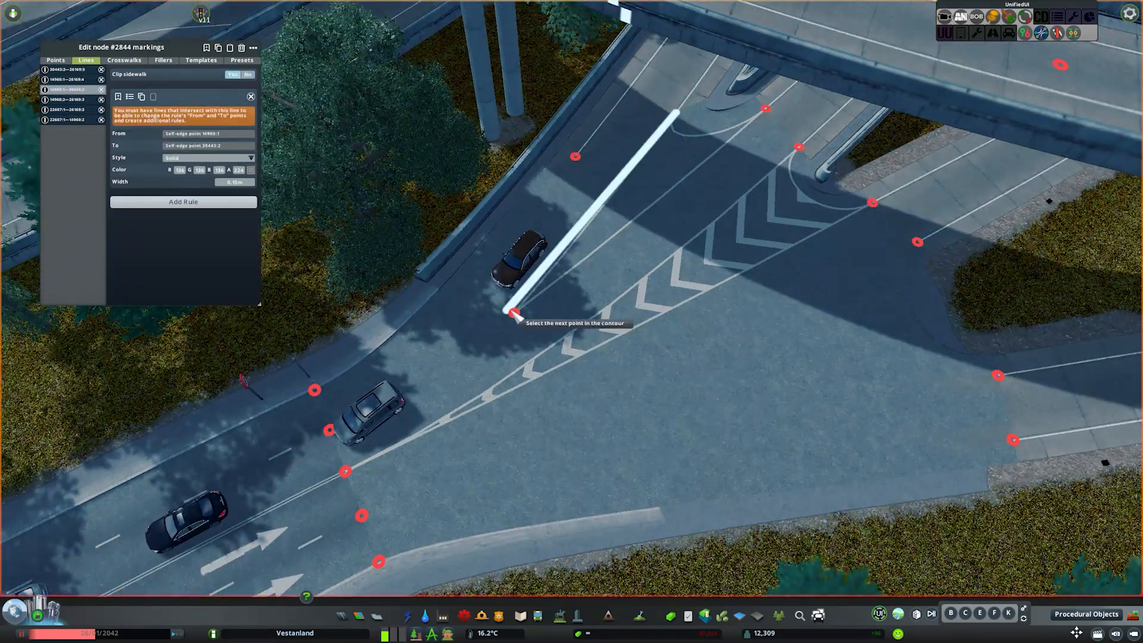
Outline the lower gore at the flyover junction and give it a chevron fill
{"action": "left_click", "coordinate": [162, 59]}
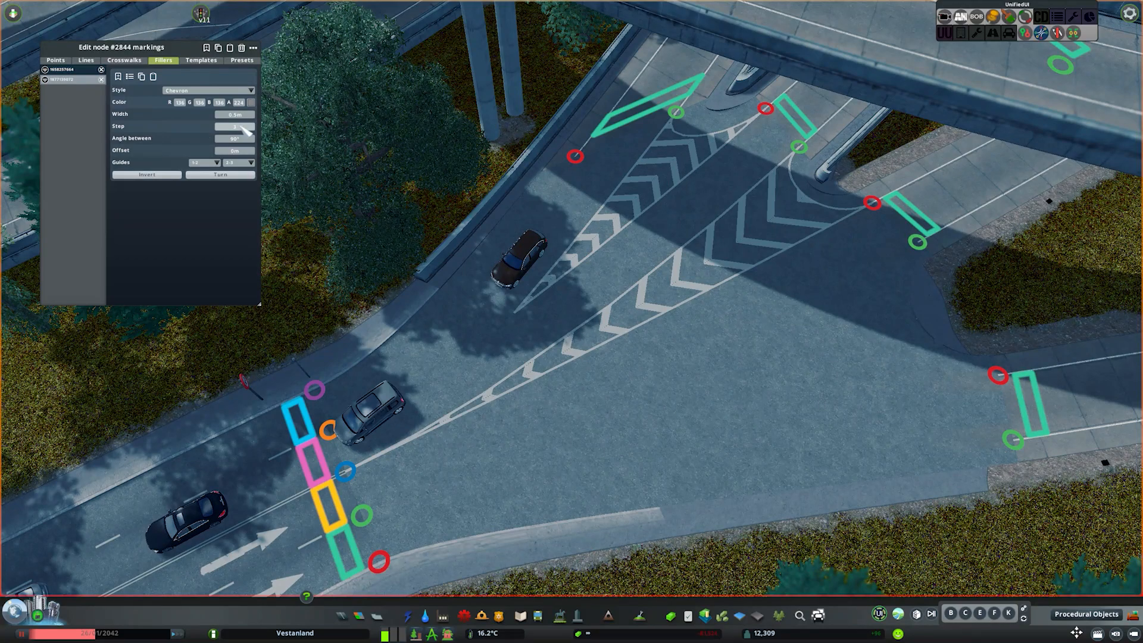
{"action": "left_click", "coordinate": [86, 60]}
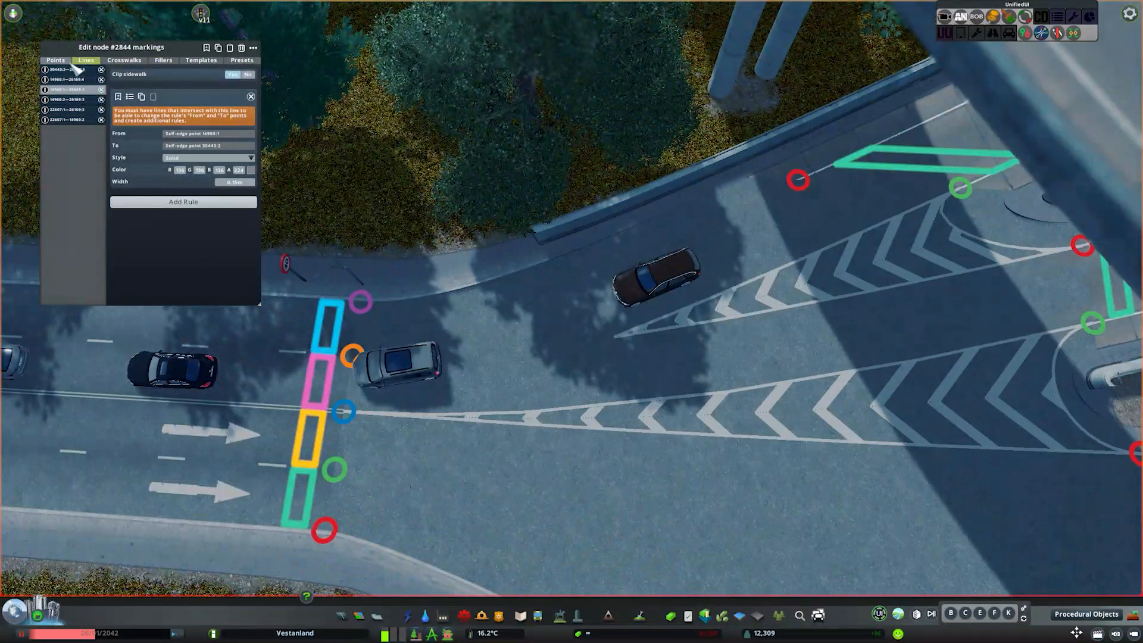
{"action": "left_click", "coordinate": [184, 203]}
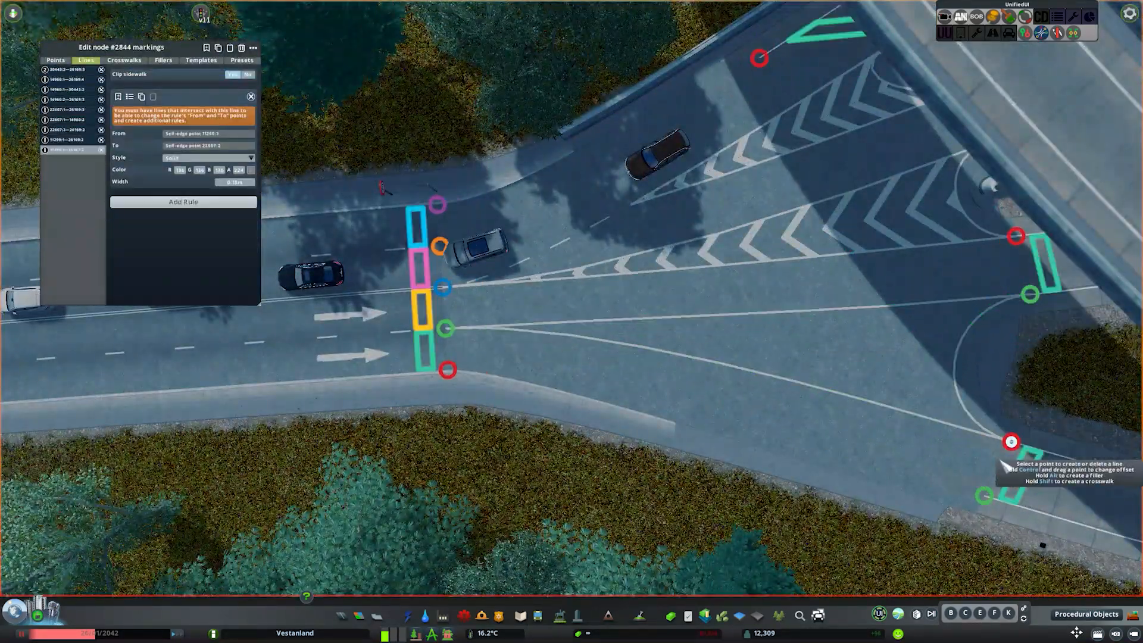
{"action": "left_click", "coordinate": [162, 59]}
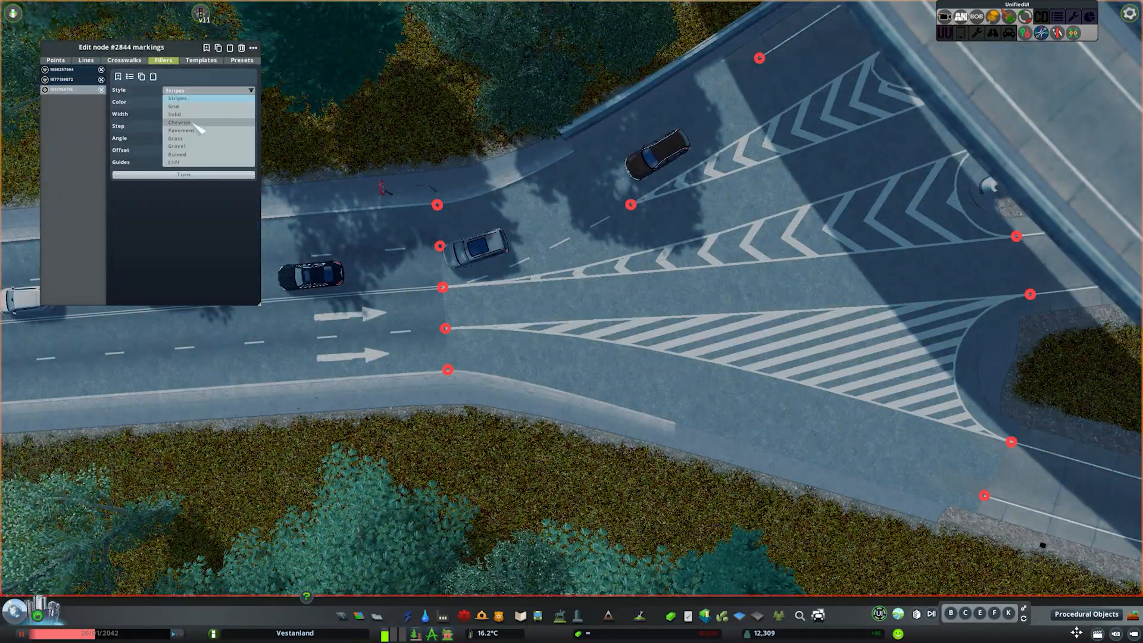
{"action": "left_click", "coordinate": [179, 129]}
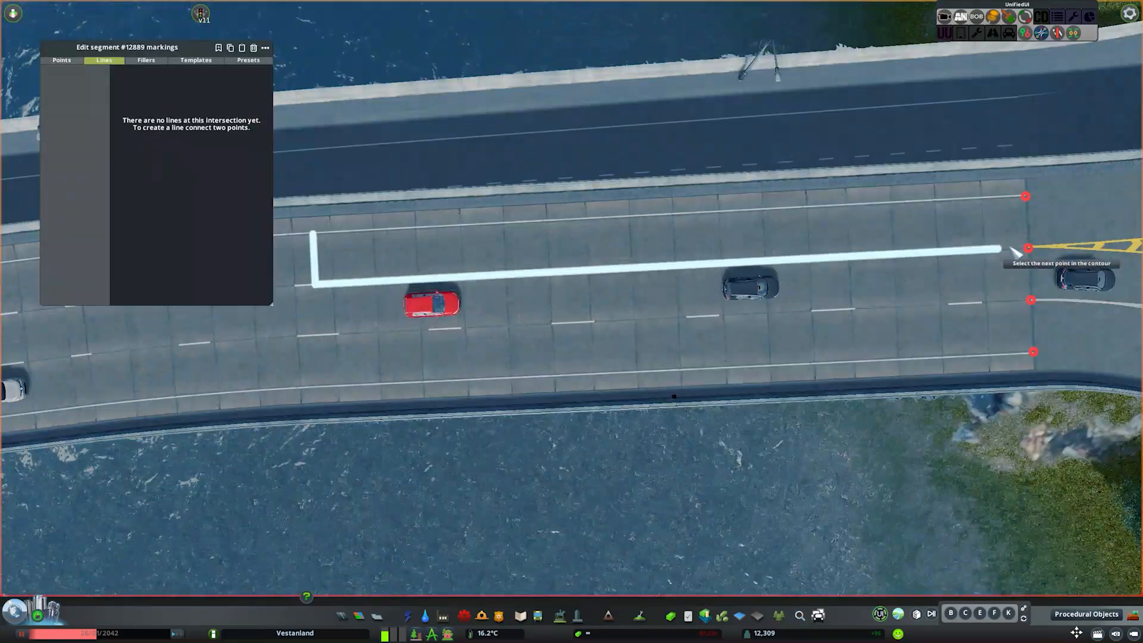
Close the bridge lane area outline and fill it with a Stripes hatch
{"action": "left_click", "coordinate": [145, 60]}
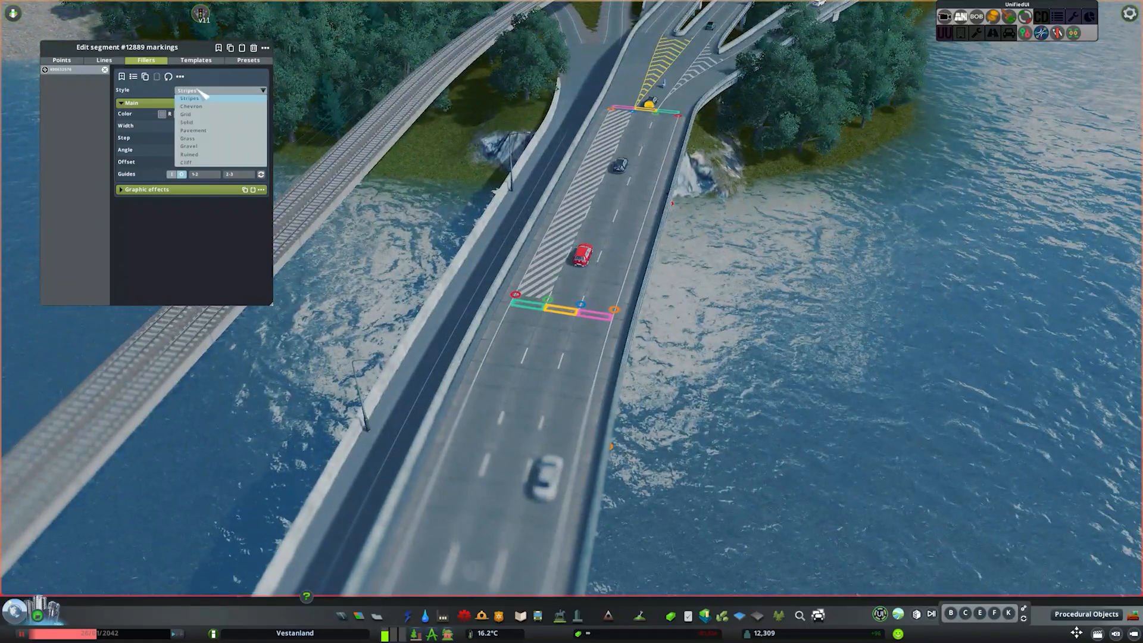
{"action": "left_click", "coordinate": [187, 121]}
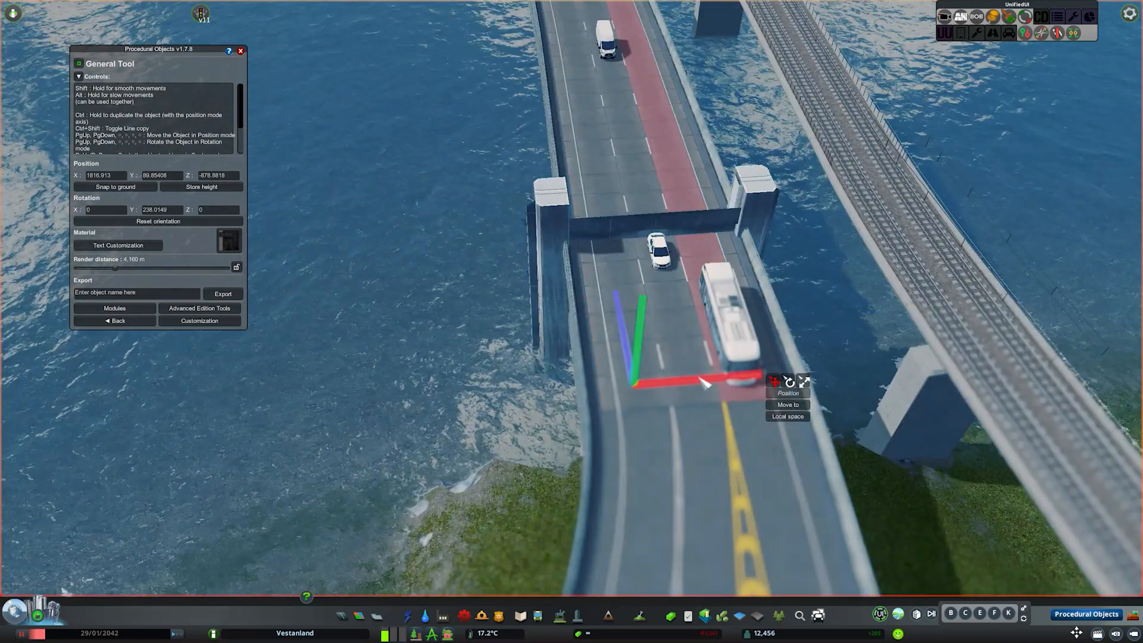
Edit the pillar's vertices in Customization, then return to moving the whole object
{"action": "left_click", "coordinate": [199, 320]}
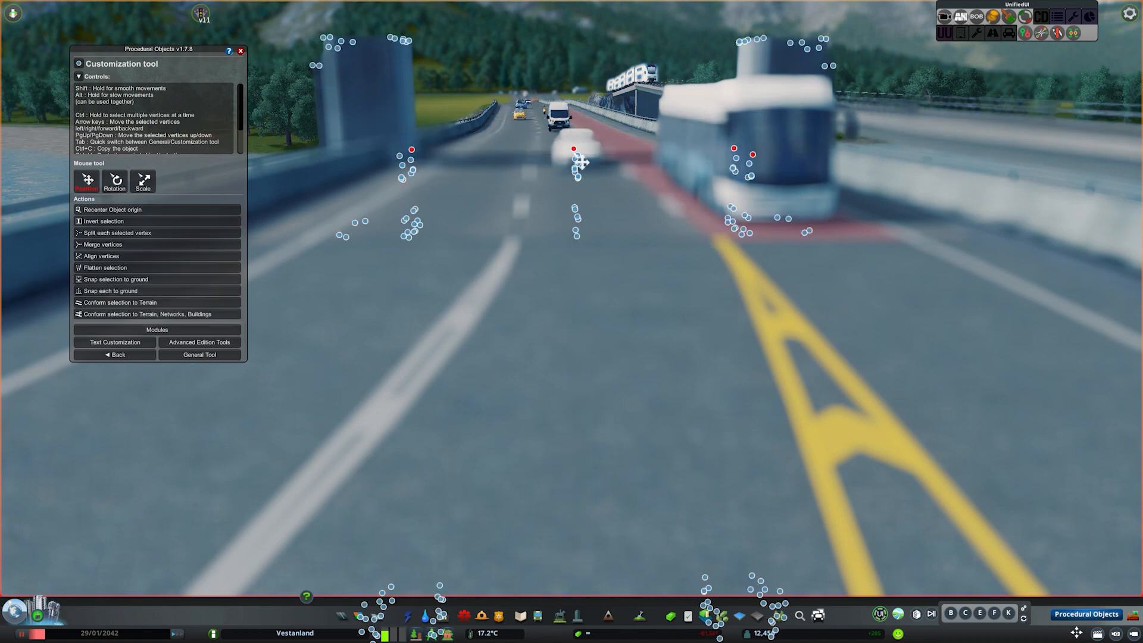
{"action": "left_click", "coordinate": [199, 355]}
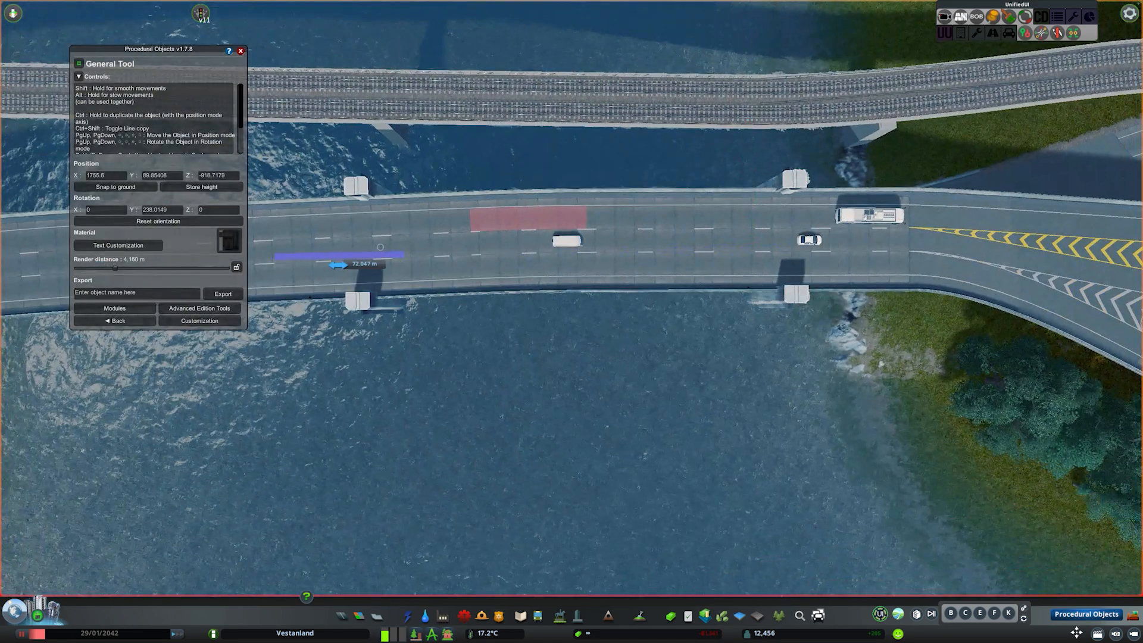